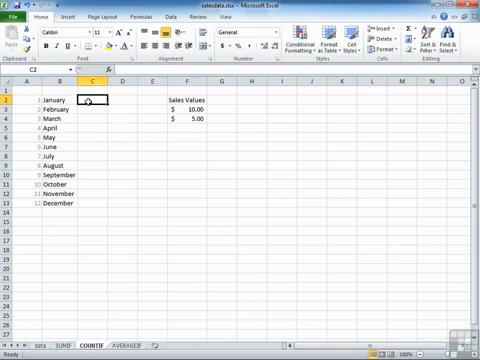
- Enter =COUNTIF(month,A2) in C2 so January's sales count returns 9
{"action": "type", "text": "=COUNTIF("}
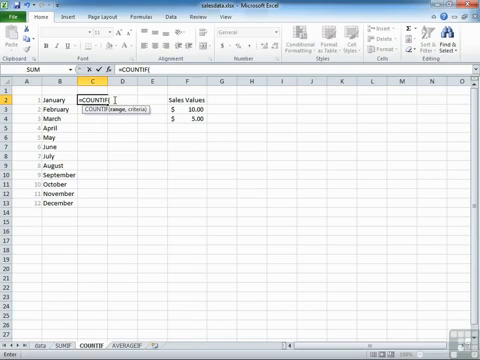
{"action": "type", "text": "q"}
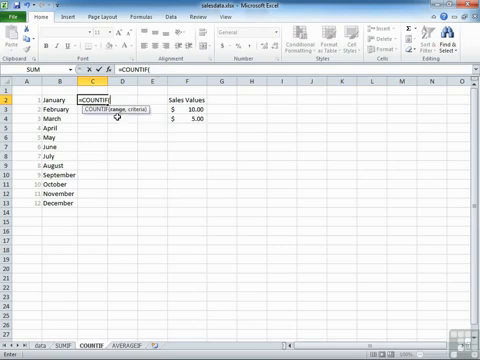
{"action": "type", "text": "month"}
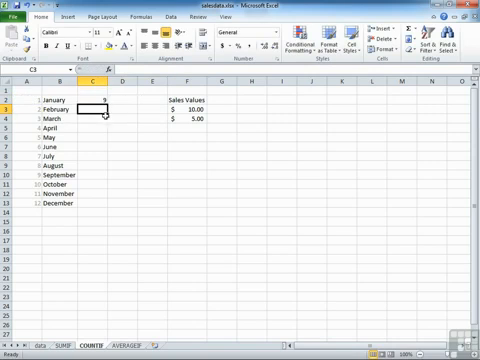
- Fill the January count formula from C2 down through December in C13
{"action": "left_click", "coordinate": [100, 104]}
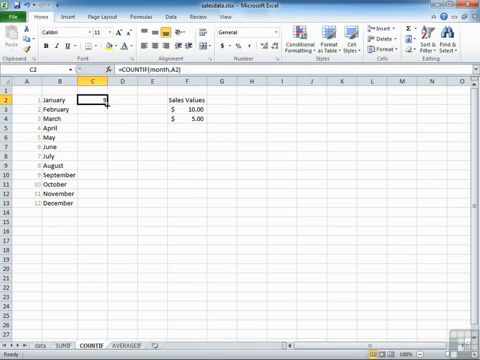
{"action": "left_click_drag", "start_coordinate": [101, 99], "coordinate": [101, 207]}
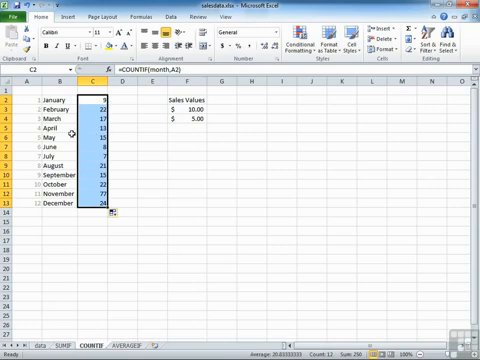
{"action": "mouse_move", "coordinate": [40, 147]}
{"action": "type", "text": "=COUNTIF("}
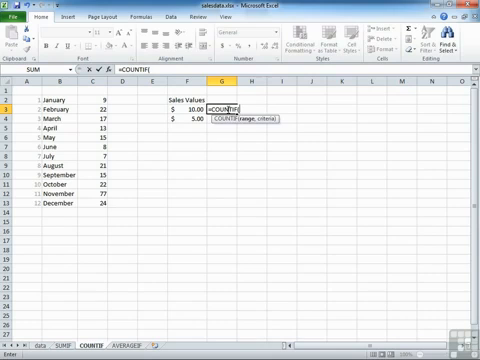
- Enter =COUNTIF(value,">10") in G3, returning 45 sales above 10
{"action": "type", "text": "value,F3"}
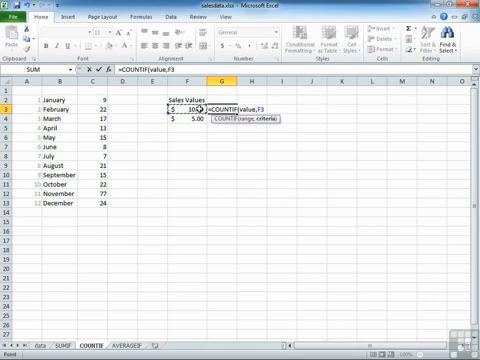
{"action": "key", "text": "Return"}
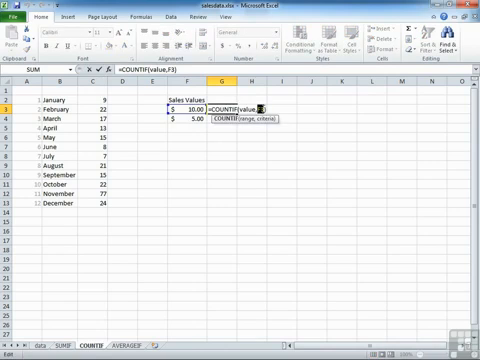
{"action": "type", "text": "\""}
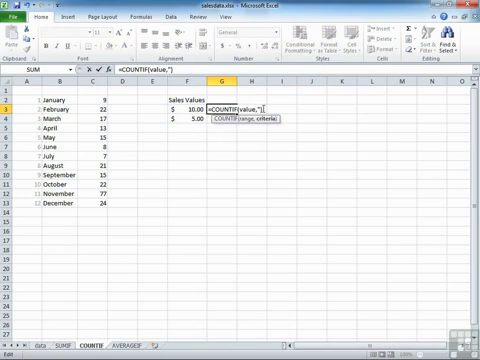
{"action": "type", "text": ">10"}
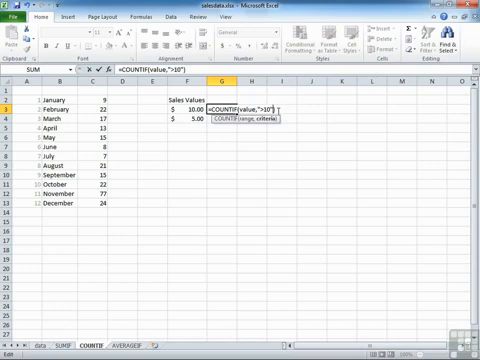
{"action": "key", "text": "Return"}
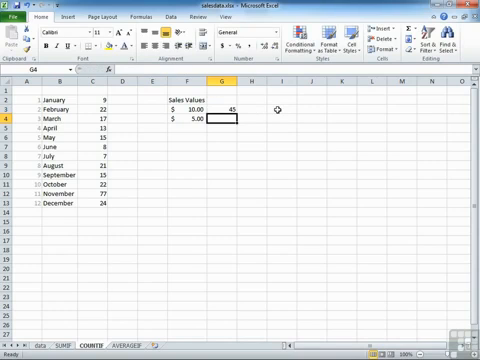
{"action": "left_click", "coordinate": [211, 102]}
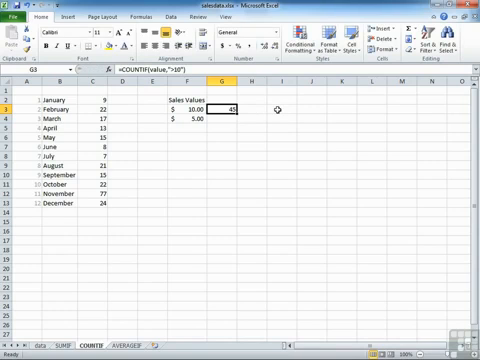
{"action": "mouse_move", "coordinate": [248, 114]}
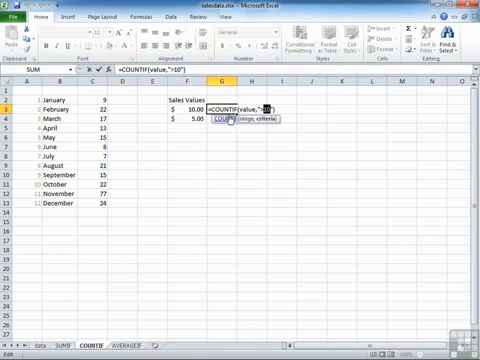
- Rework G3's criterion to the quoted text ">F3", which returns 0, and move to F3
{"action": "type", "text": "3"}
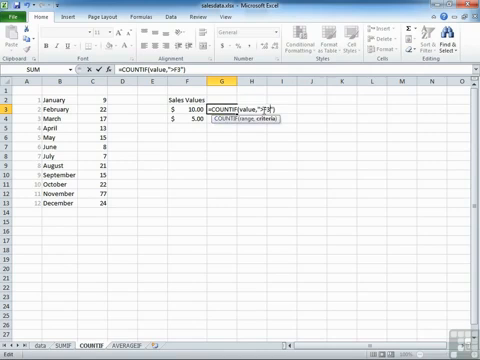
{"action": "key", "text": "Return"}
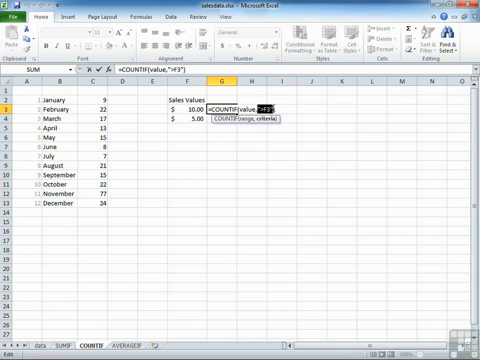
{"action": "key", "text": "Return"}
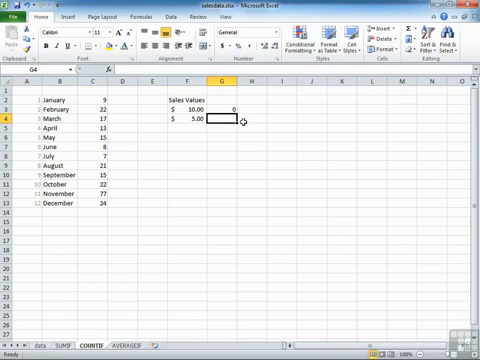
{"action": "left_click", "coordinate": [195, 106]}
{"action": "type", "text": ">10"}
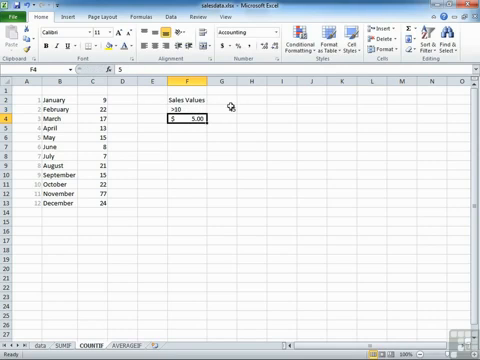
- Put >25 in F3 and point G3's count formula at F3 directly
{"action": "left_click", "coordinate": [180, 111]}
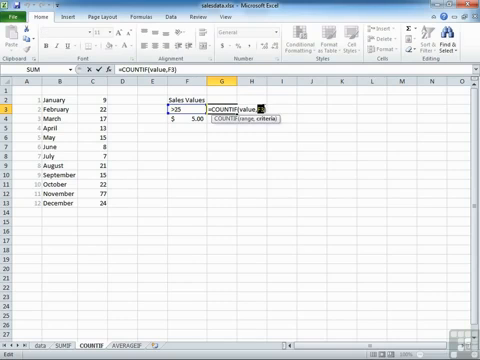
- Show the COUNTIF formulas as text: G3 referencing F3, G4 using ">10"
{"action": "key", "text": "Return"}
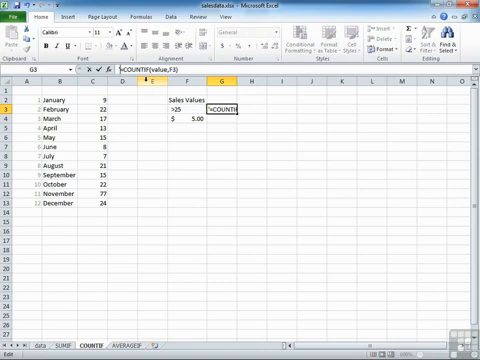
{"action": "key", "text": "Return"}
{"action": "type", "text": "=COUNTIF(value,"}
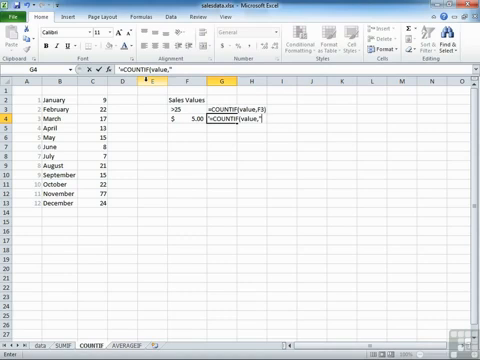
{"action": "type", "text": "\">10\""}
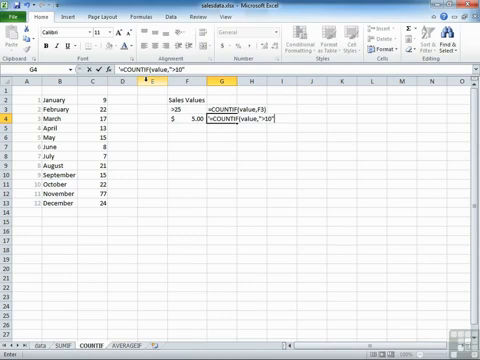
{"action": "key", "text": "Return"}
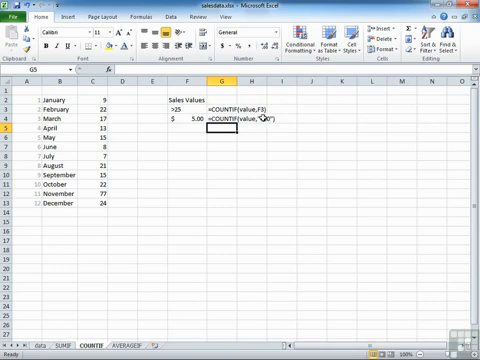
{"action": "type", "text": ">10\""}
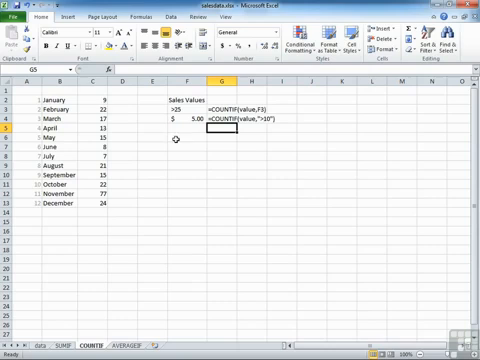
{"action": "left_click", "coordinate": [105, 97]}
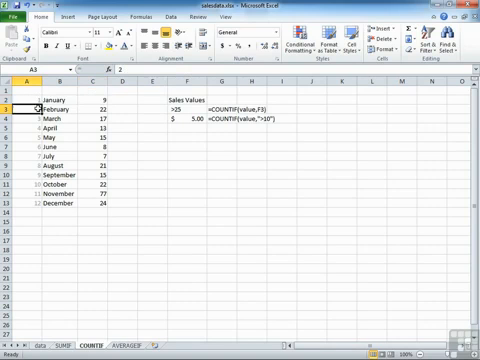
{"action": "left_click", "coordinate": [95, 118]}
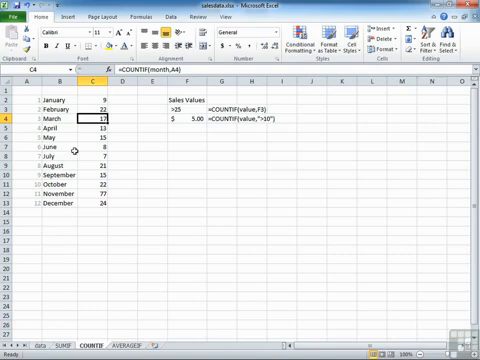
{"action": "left_click", "coordinate": [98, 97]}
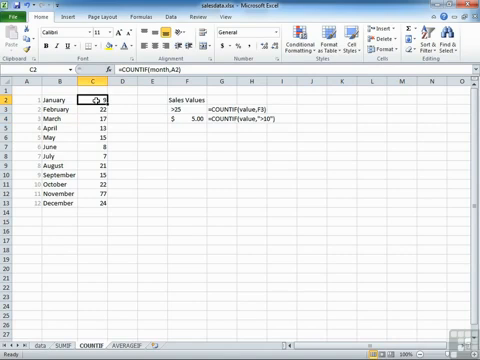